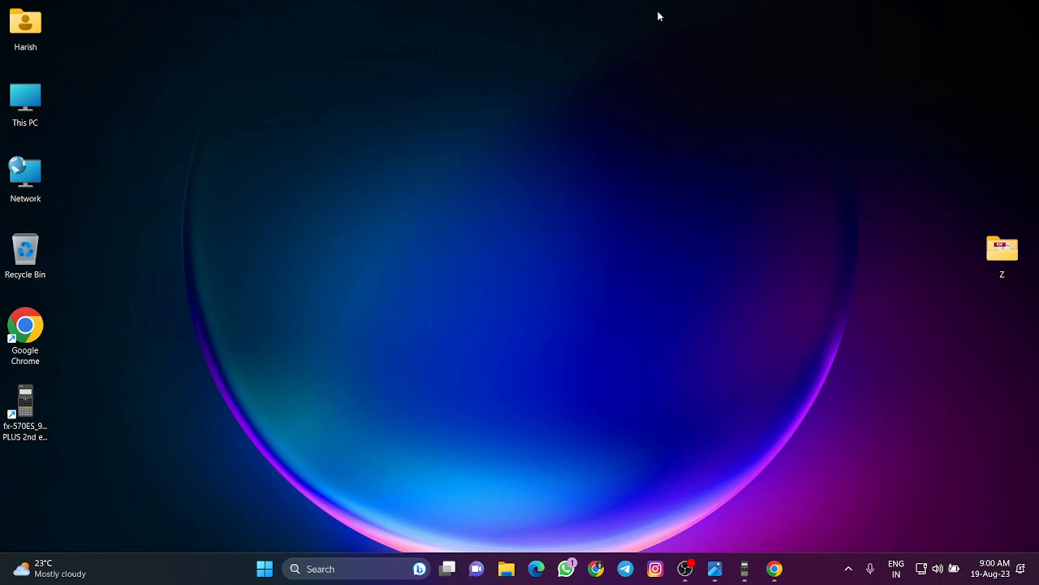
pyautogui.moveTo(309, 299)
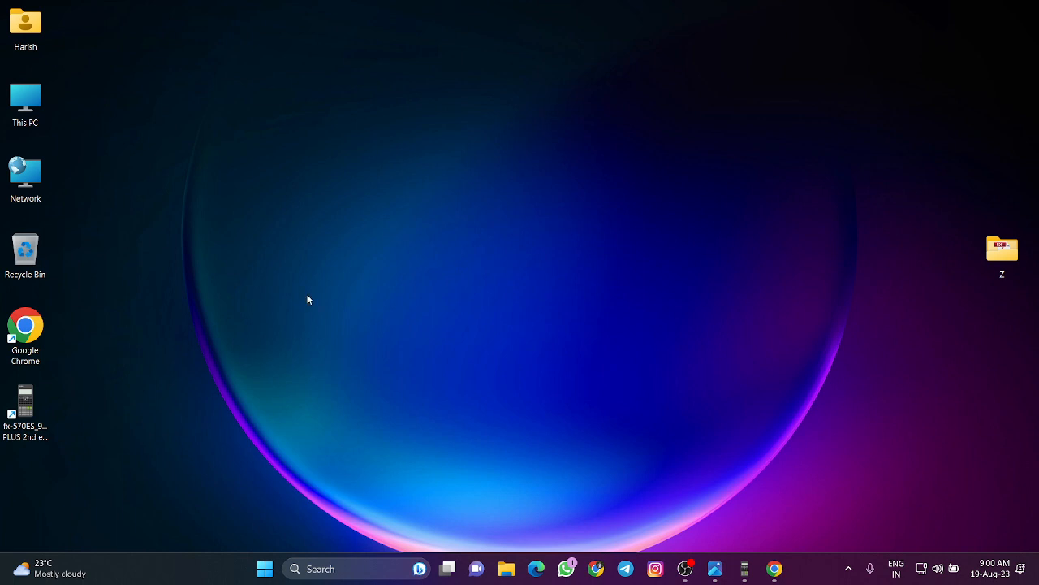
# Search the Start menu for cmd to launch Command Prompt as administrator.
pyautogui.click(259, 568)
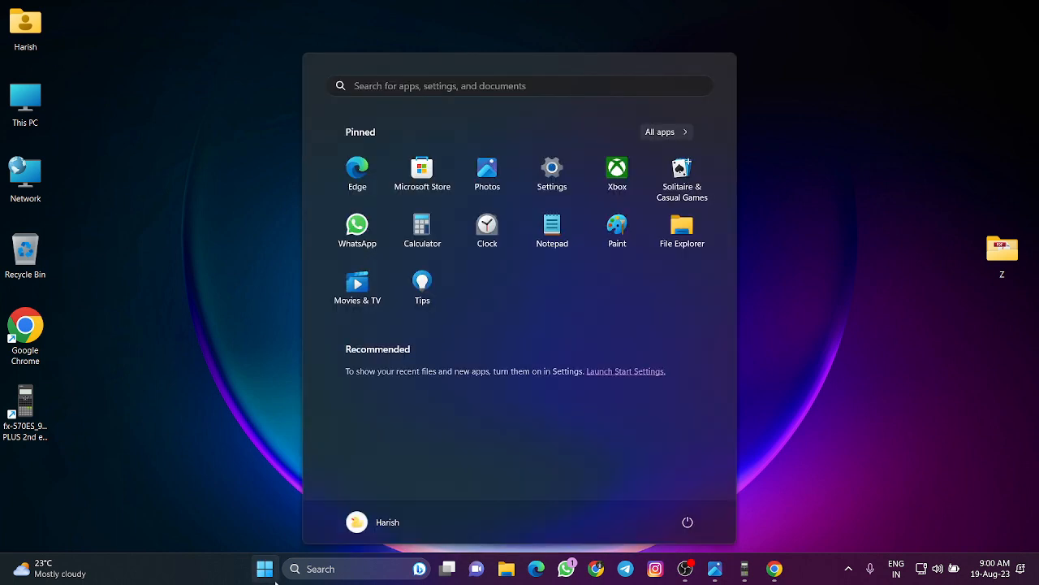
pyautogui.write('cmd')
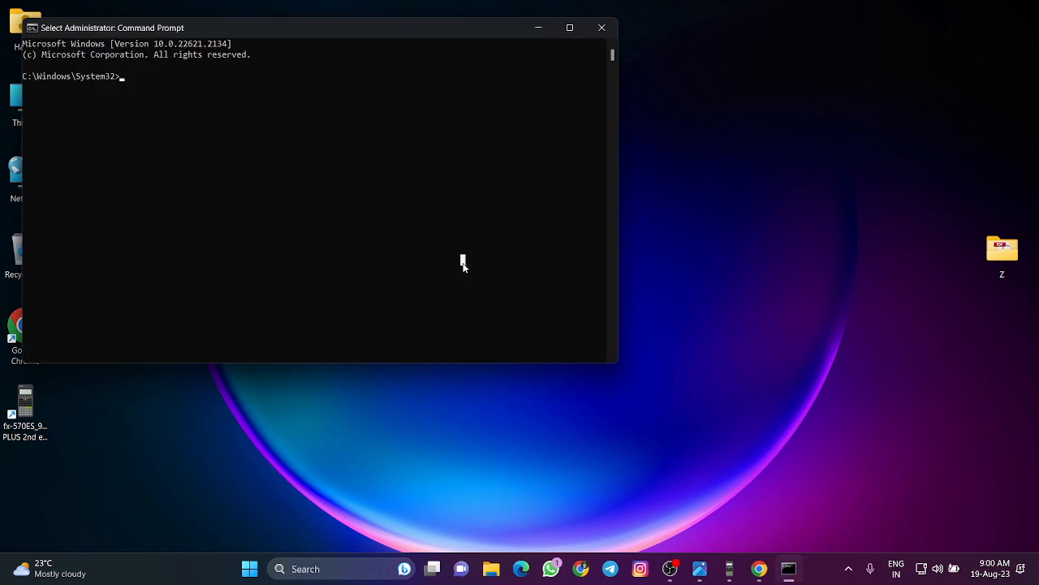
# Run powercfg /batteryreport and select the saved battery-report.html file path.
pyautogui.write('pow')
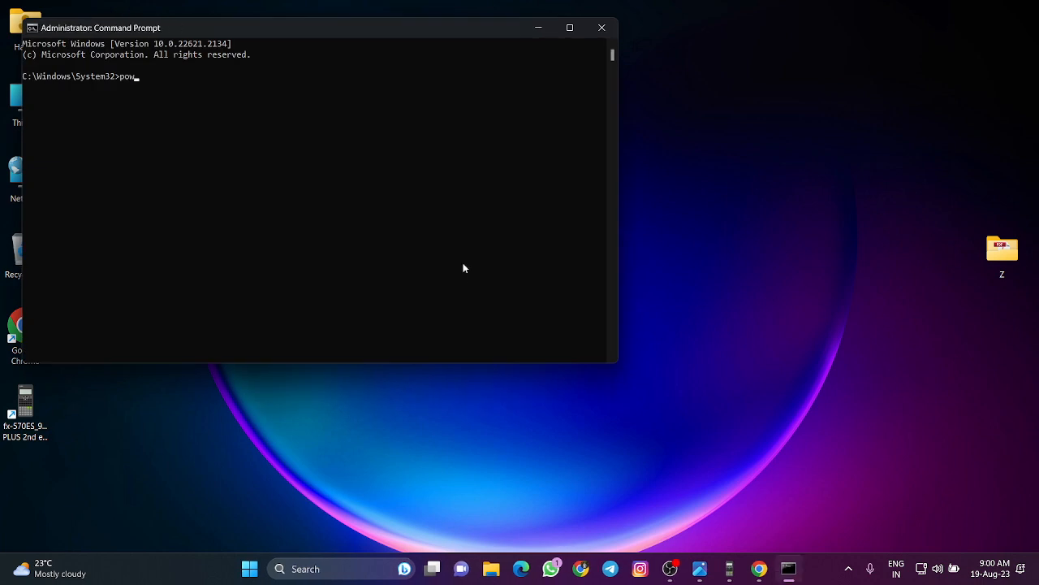
pyautogui.write('ercfg')
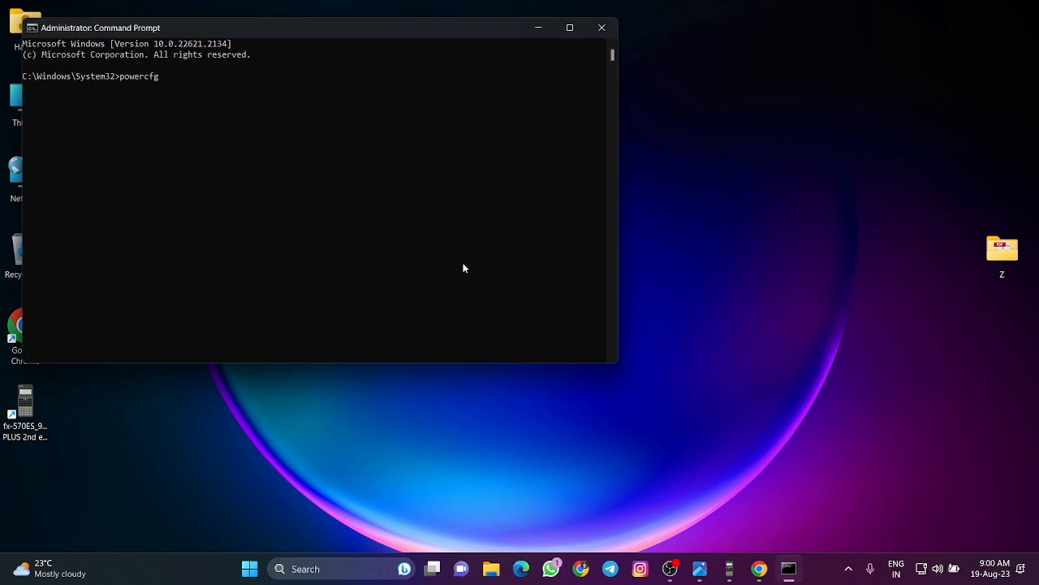
pyautogui.write('/batteryreport')
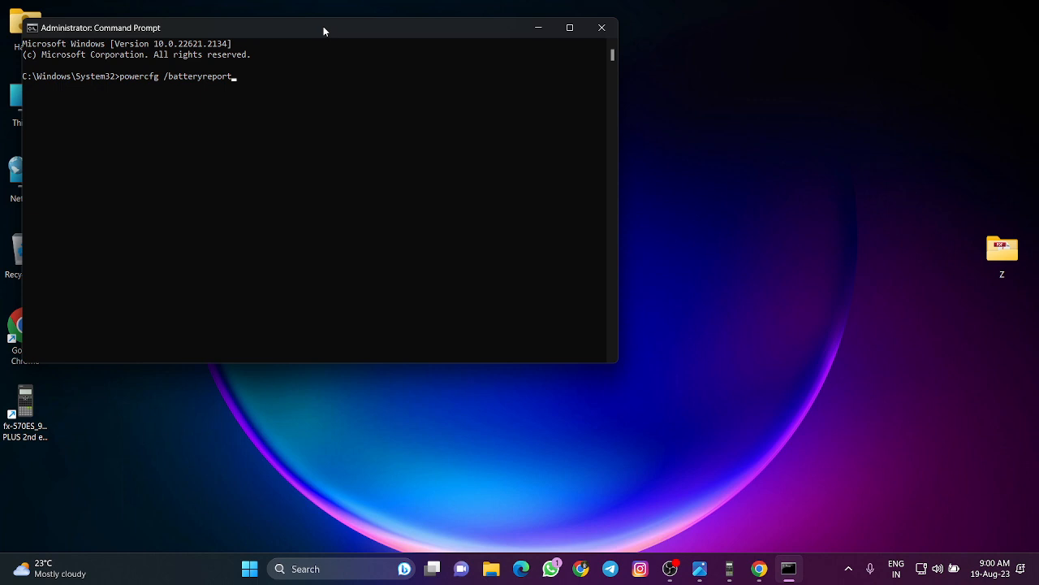
pyautogui.moveTo(324, 27); pyautogui.dragTo(529, 105)
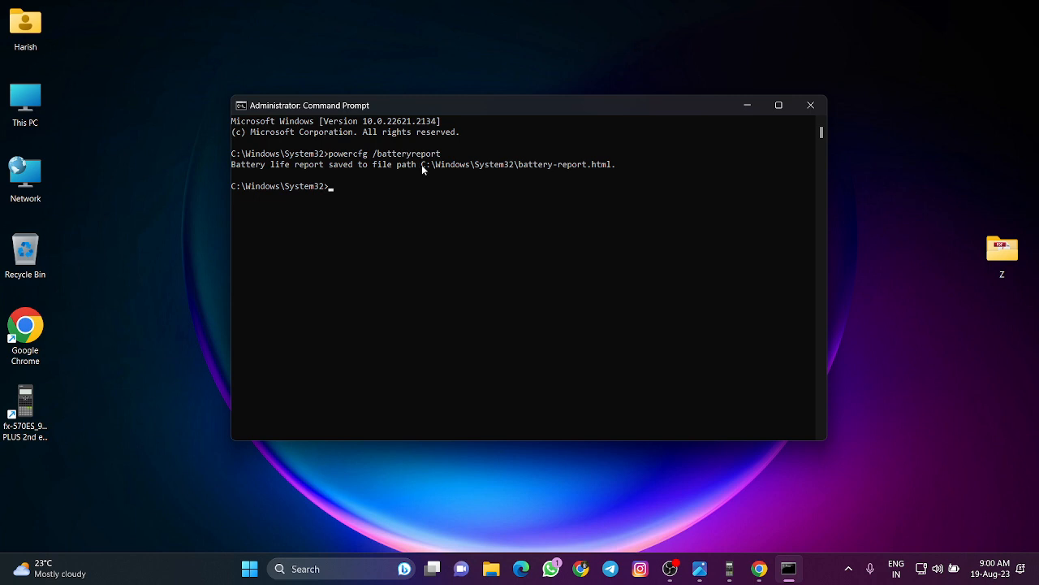
pyautogui.moveTo(421, 164); pyautogui.dragTo(625, 164)
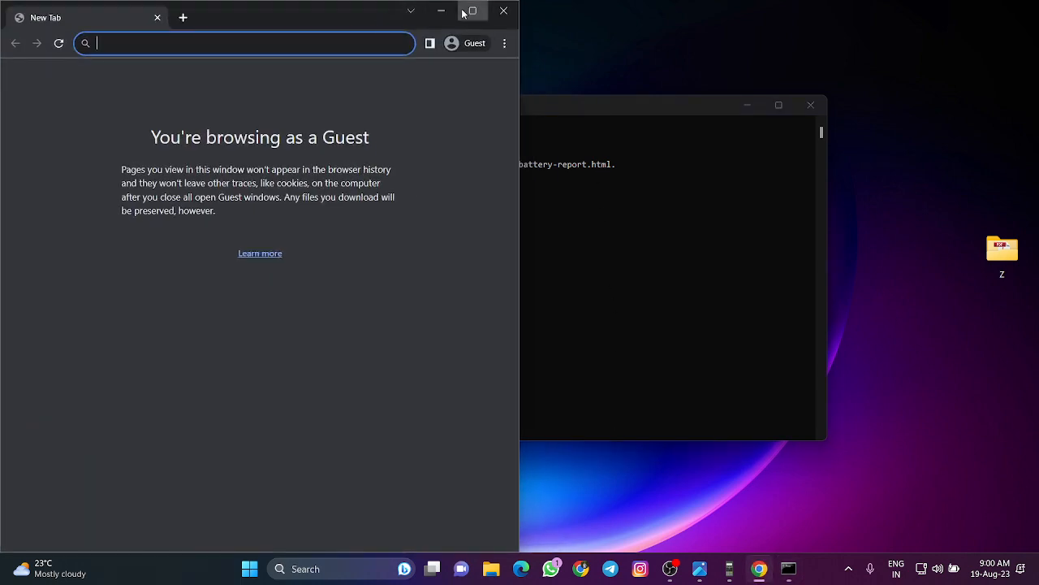
# Paste the report path into Chrome and scroll to the 41,440 design capacity.
pyautogui.rightClick(243, 43)
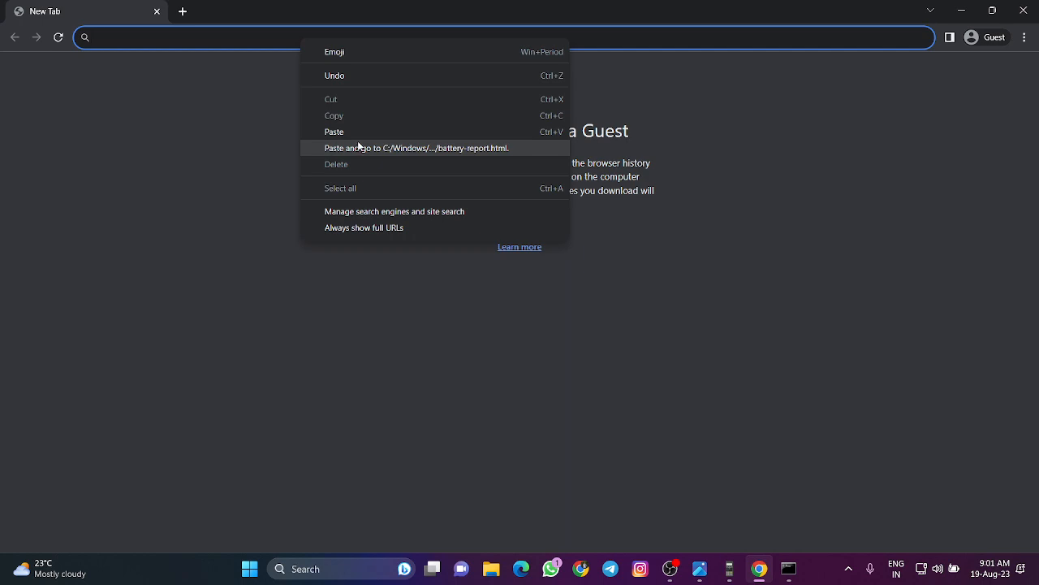
pyautogui.click(417, 148)
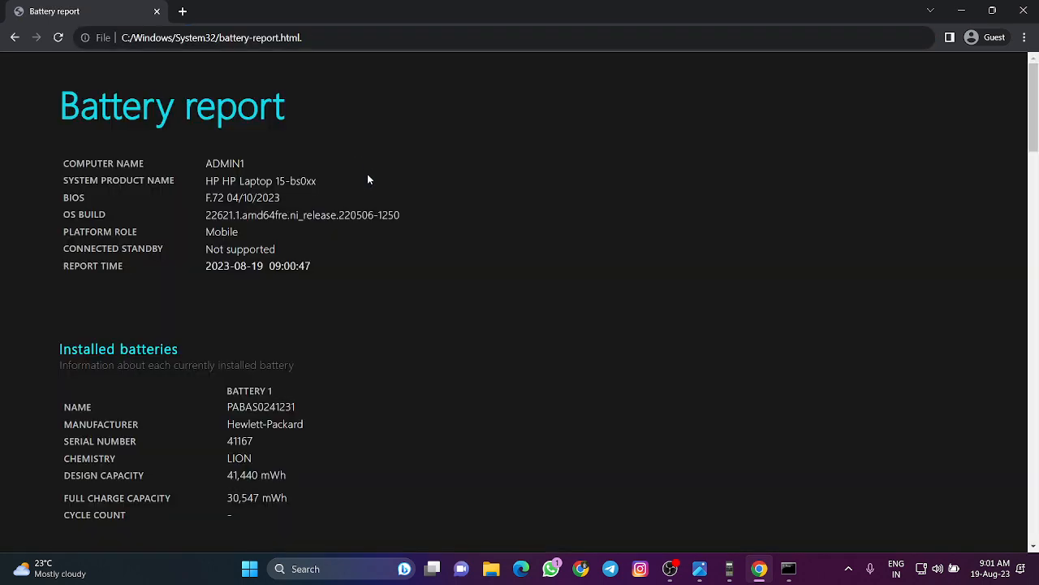
pyautogui.scroll(-3)
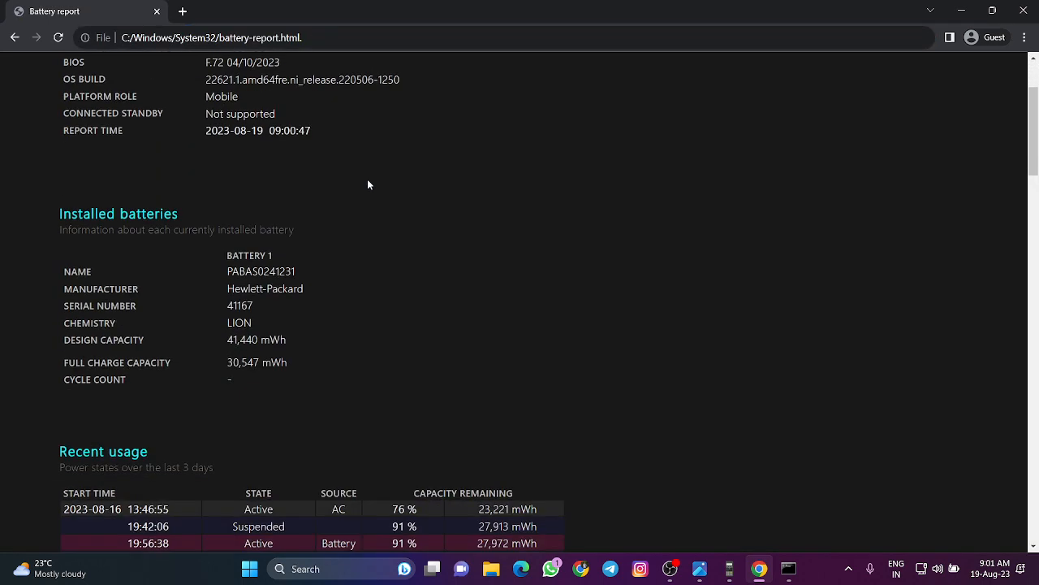
pyautogui.scroll(-3)
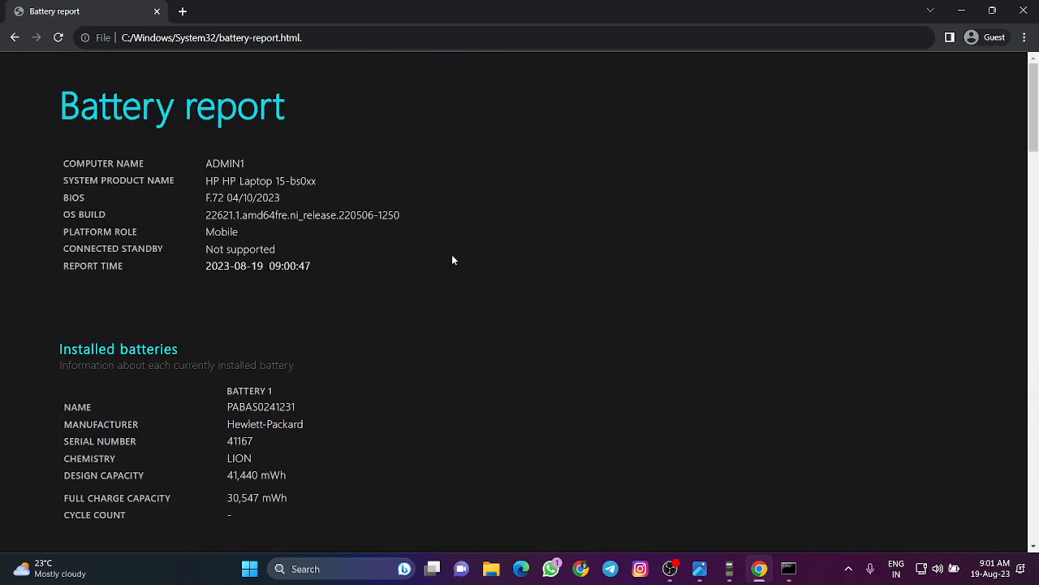
pyautogui.scroll(-3)
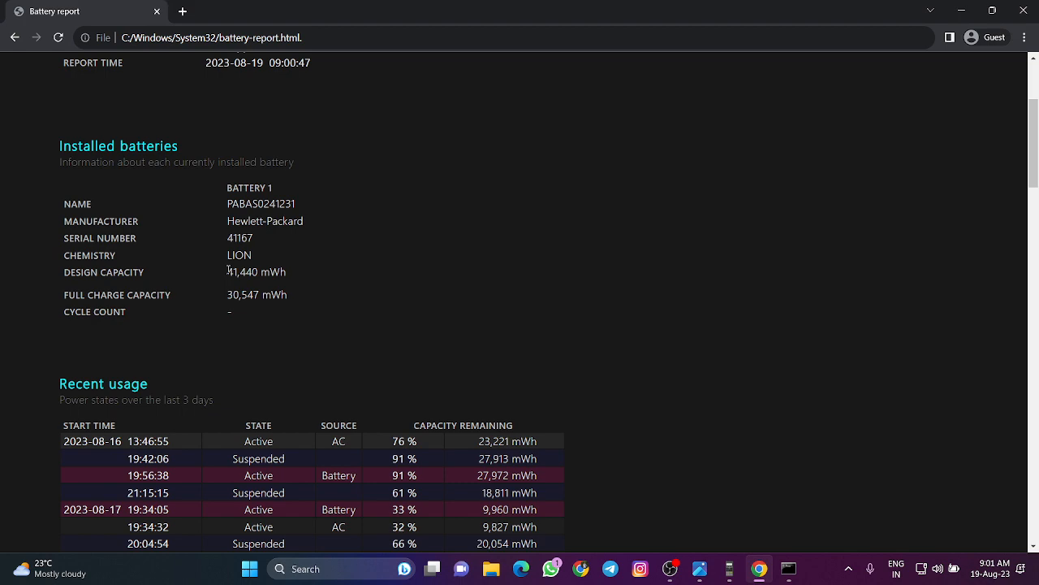
pyautogui.doubleClick(148, 294)
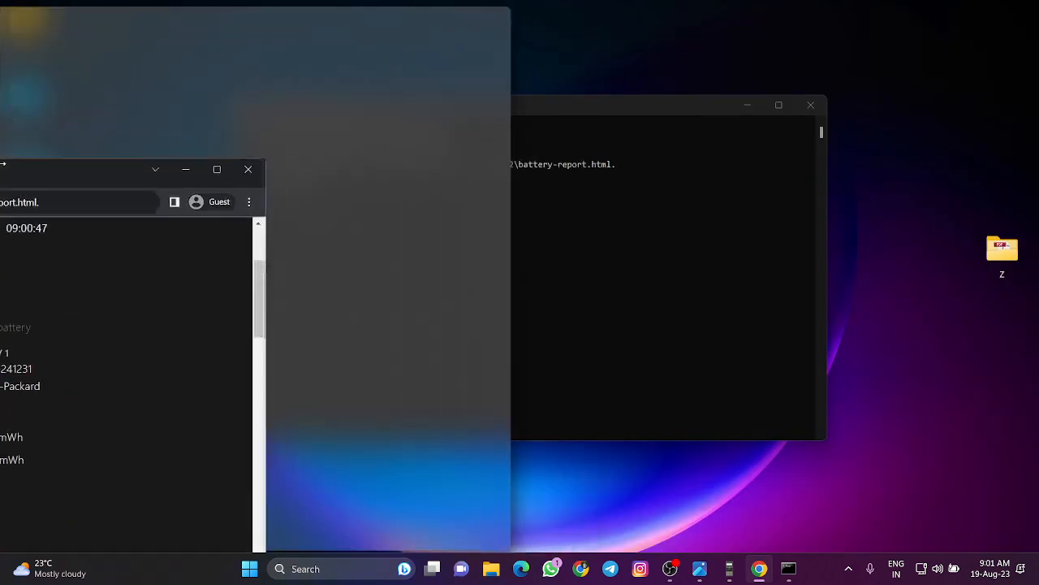
# Place the battery health formula screenshot beside the Chrome battery report.
pyautogui.click(217, 169)
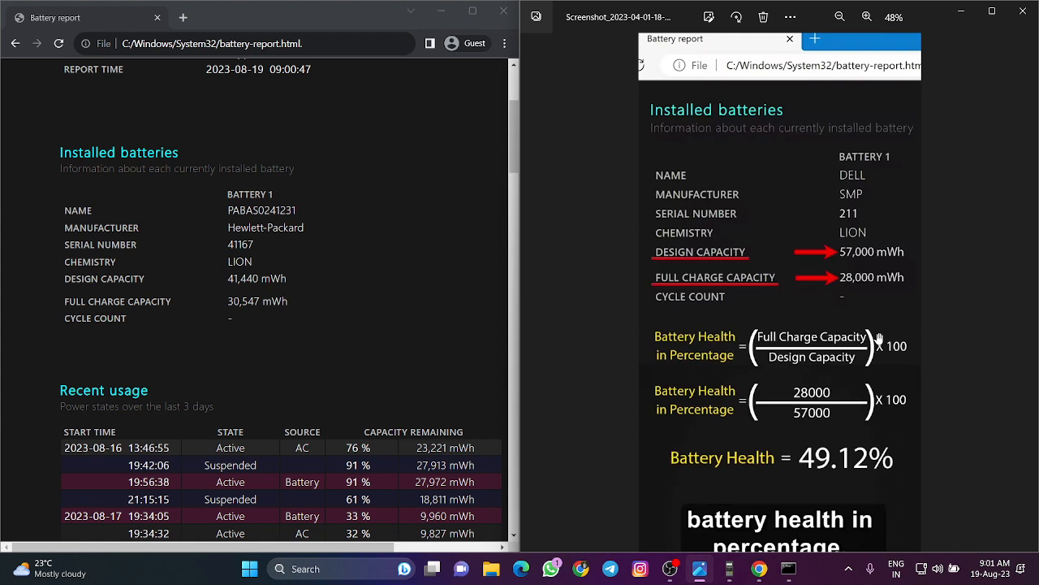
pyautogui.moveTo(770, 561)
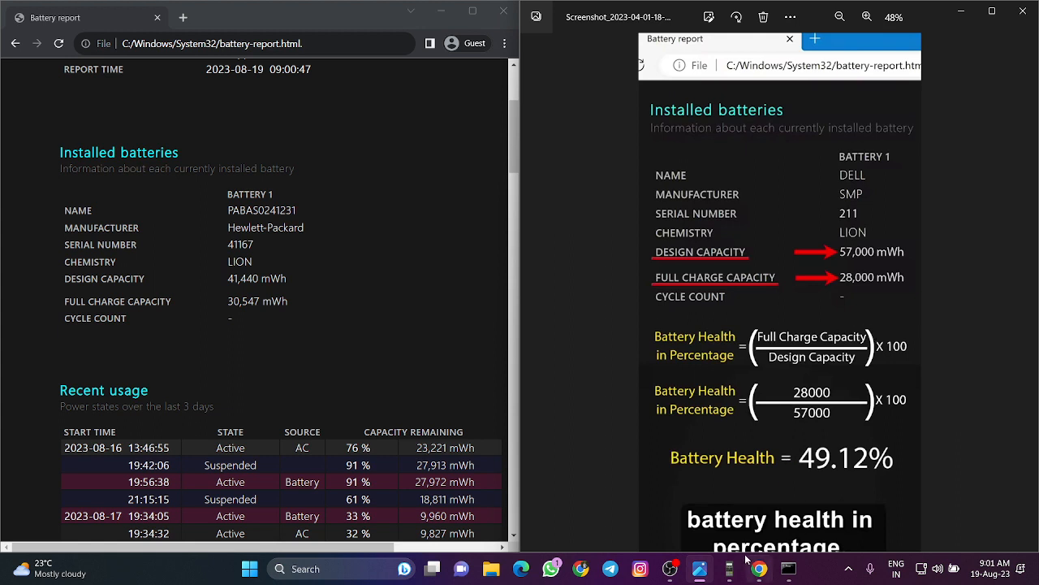
pyautogui.moveTo(730, 566)
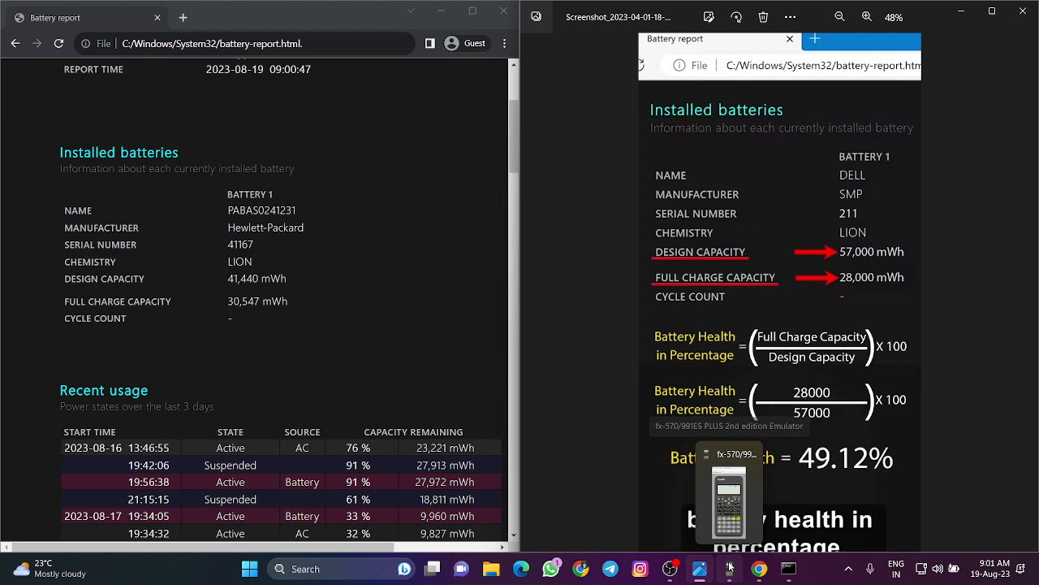
# In the Casio emulator, compute 30547/41440 × 100 to get 73.71380309.
pyautogui.click(728, 491)
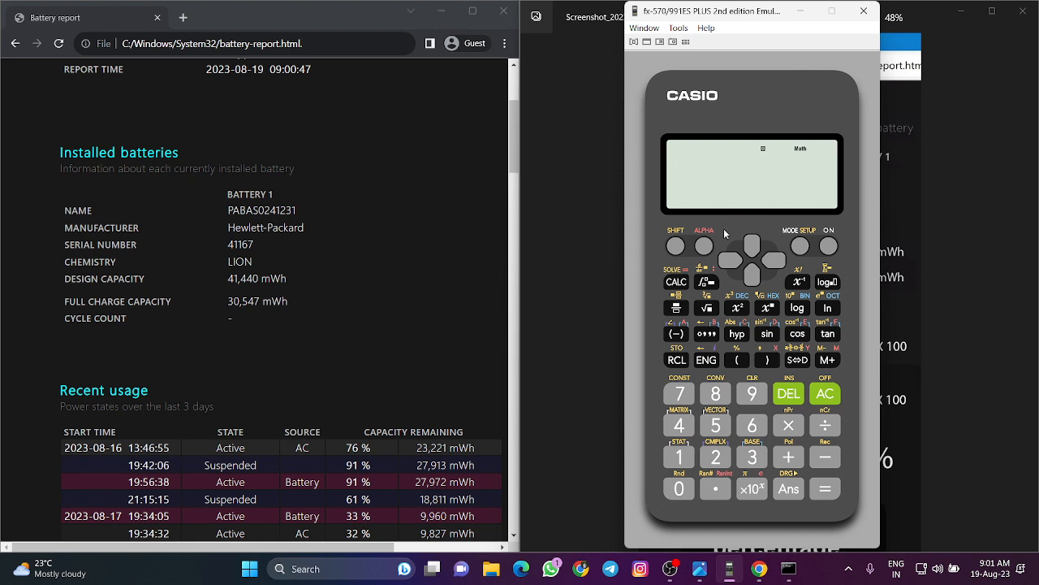
pyautogui.click(676, 307)
pyautogui.write('30')
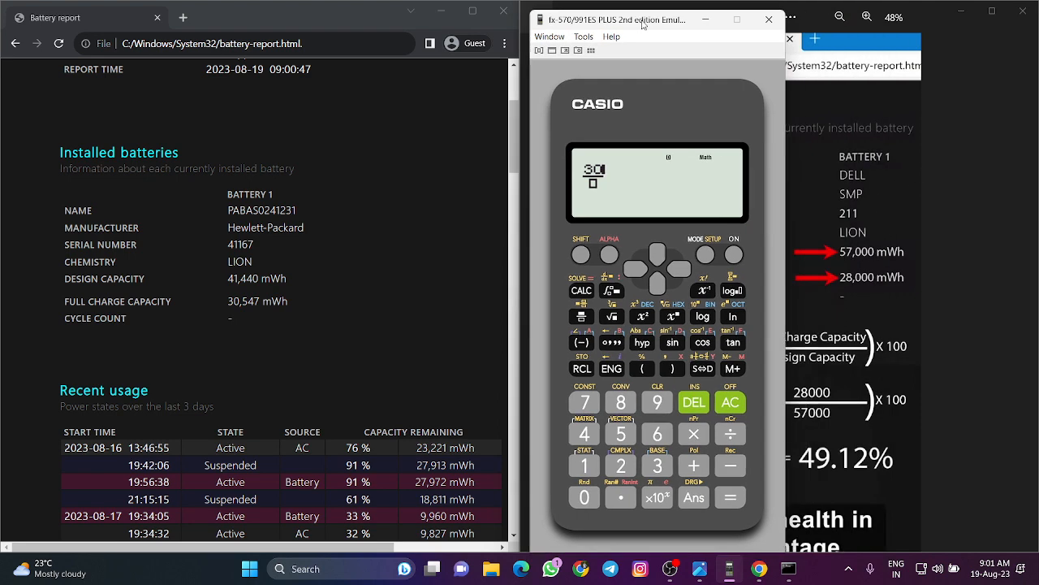
pyautogui.moveTo(642, 20); pyautogui.dragTo(682, 15)
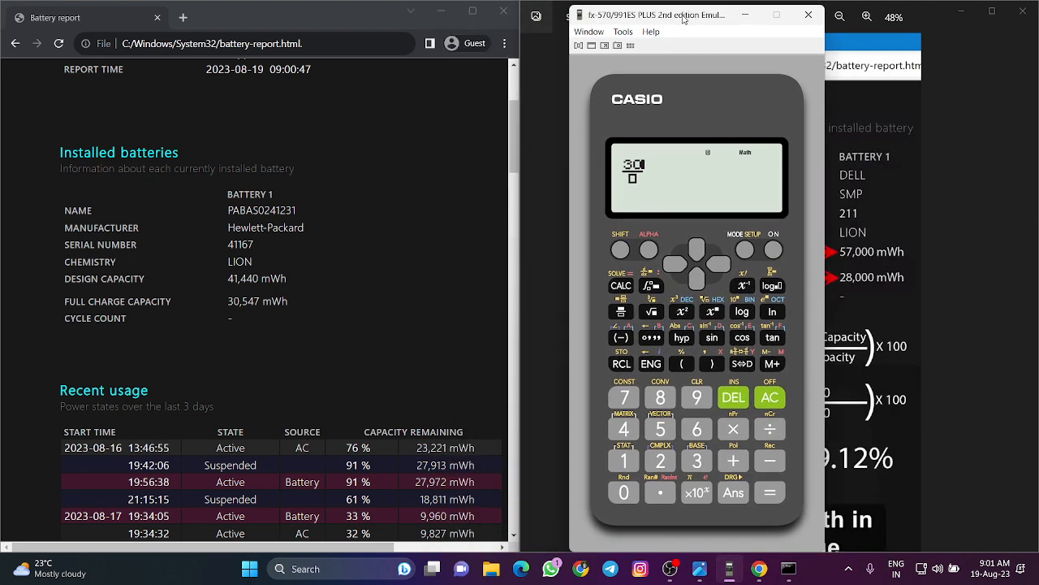
pyautogui.click(660, 428)
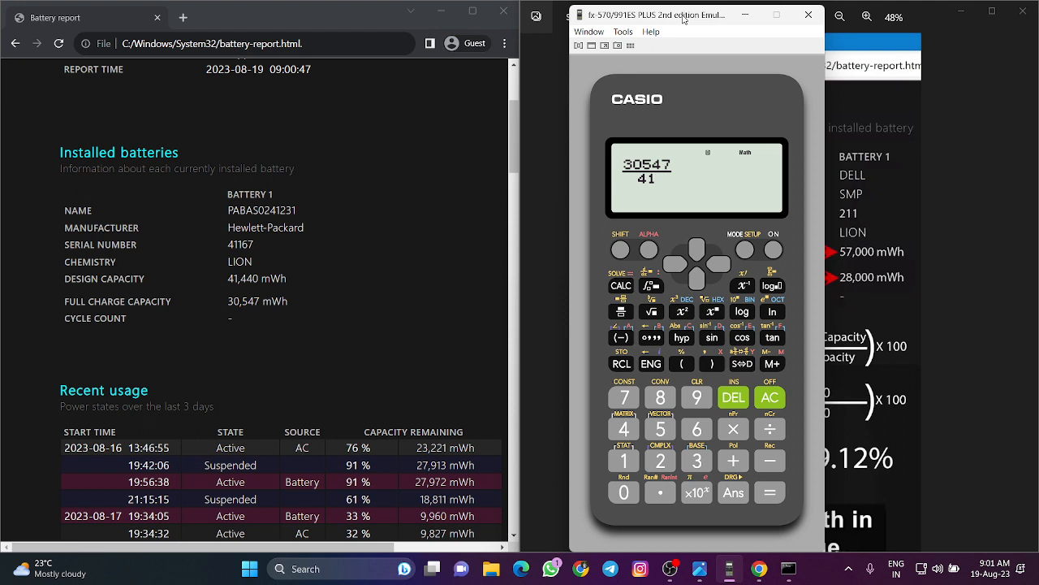
pyautogui.click(624, 429)
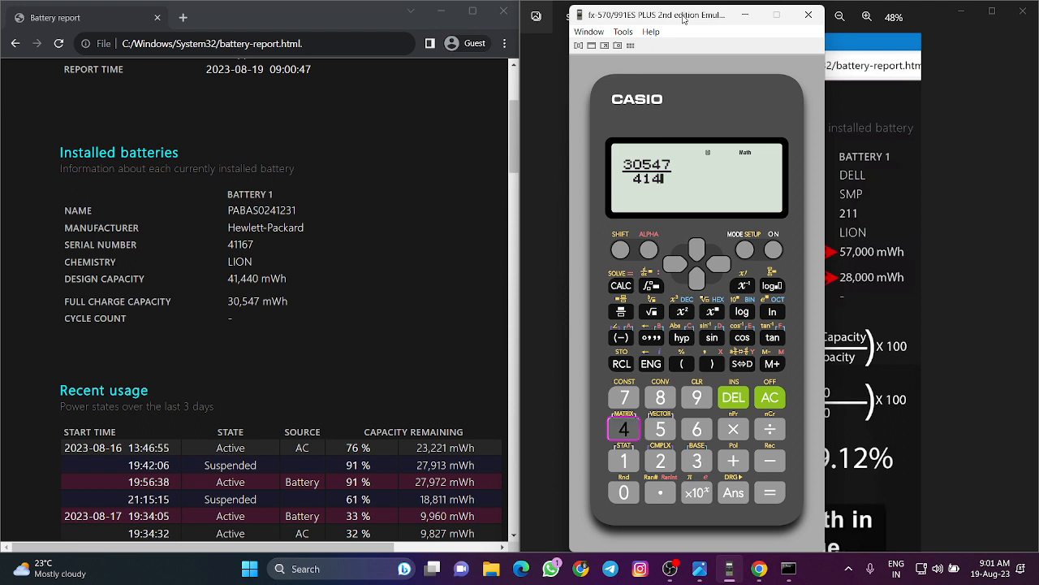
pyautogui.click(625, 492)
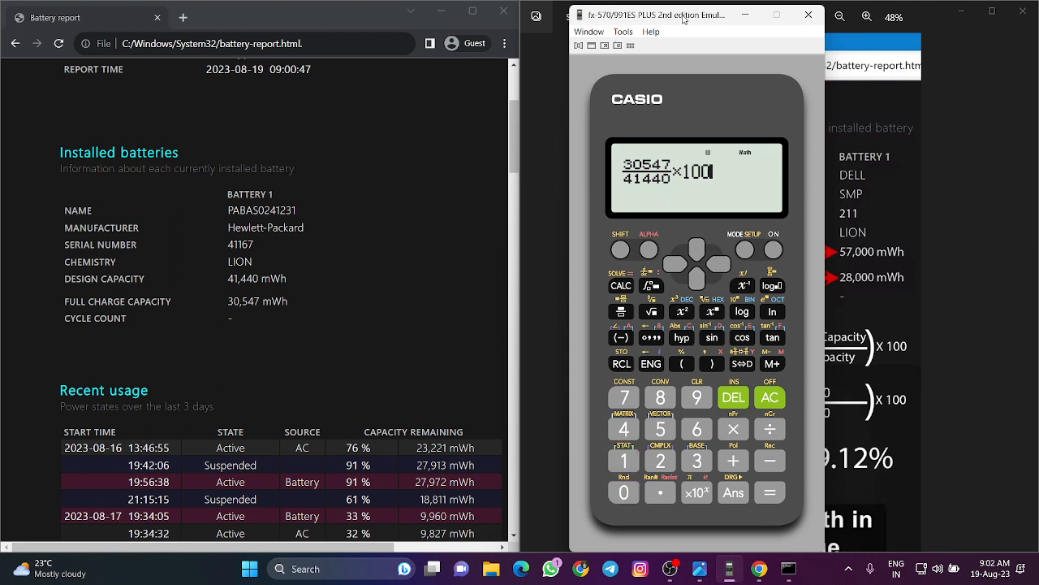
pyautogui.click(768, 493)
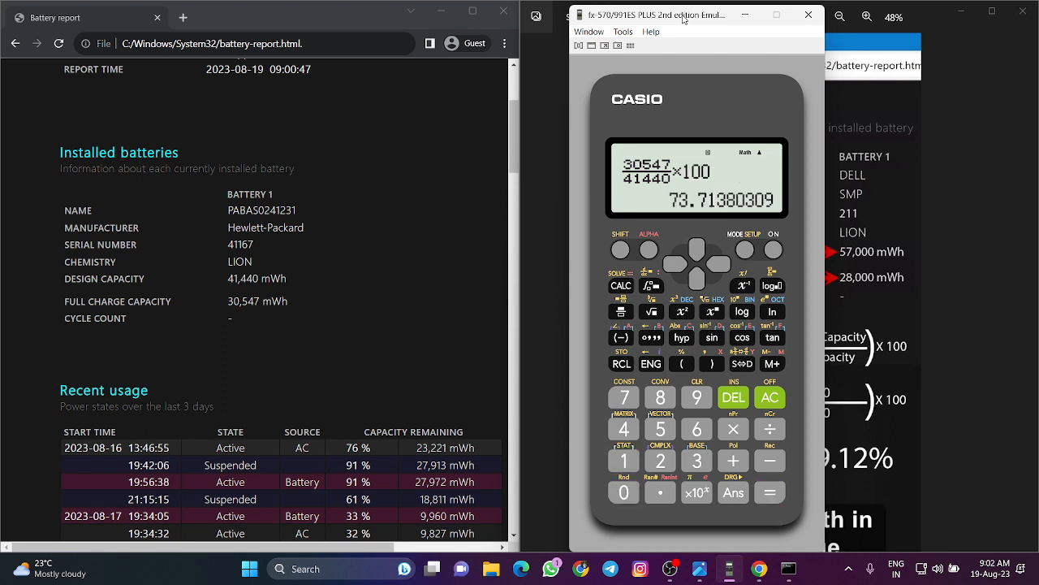